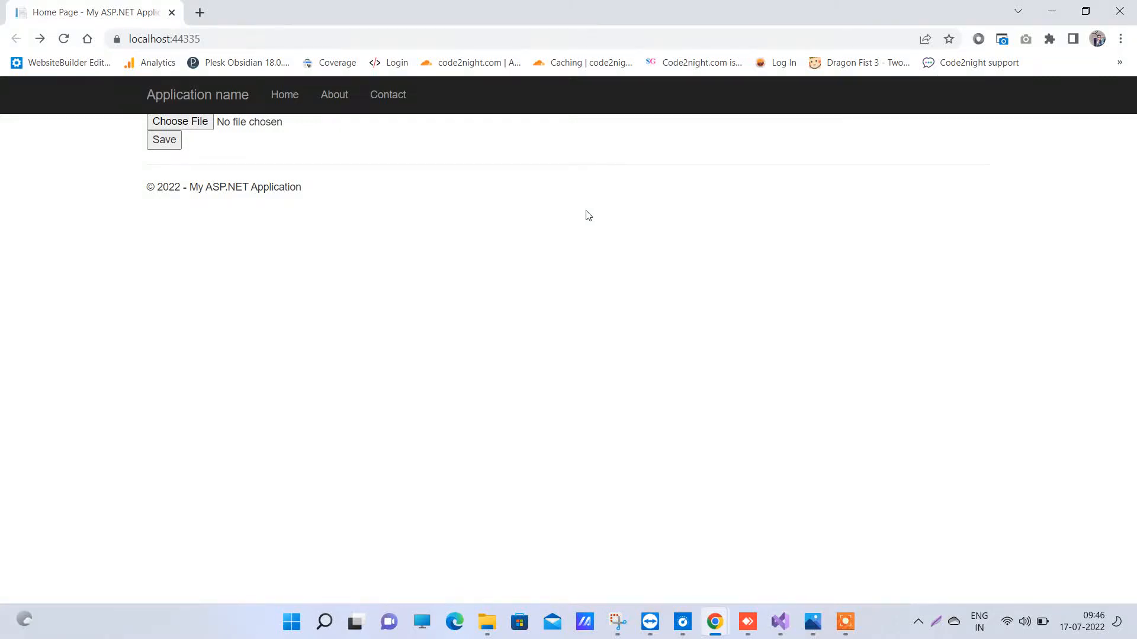
mouse_move(335, 180)
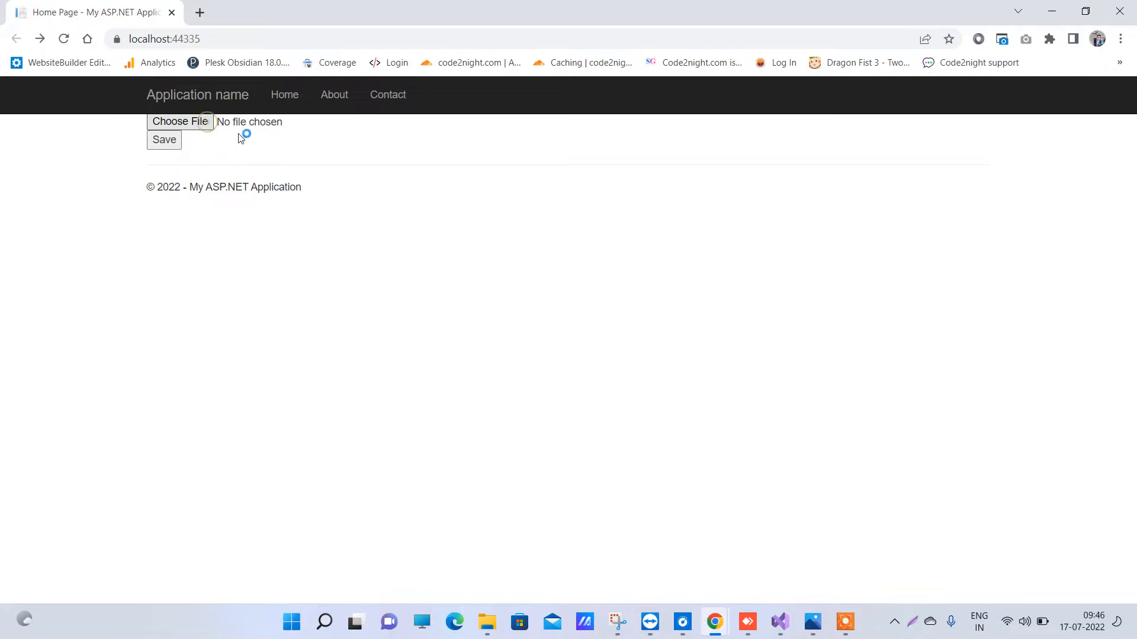
Step: Upload the pexels-james-wheeler-3882514 photo and highlight the 'Maximum request length exceeded' heading
left_click(180, 121)
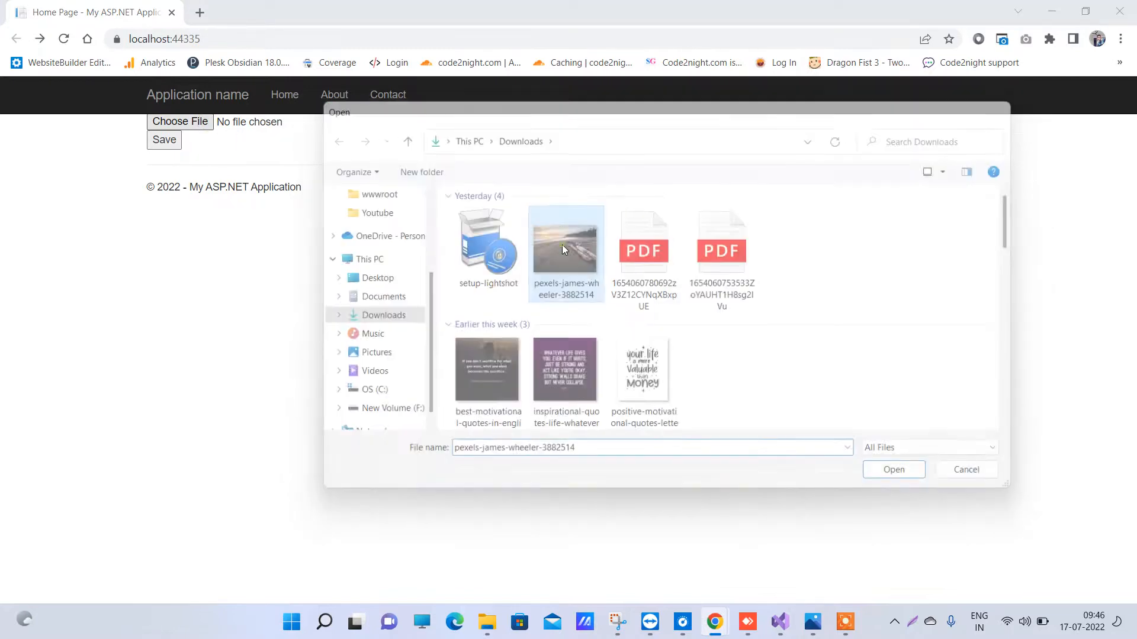
left_click(893, 469)
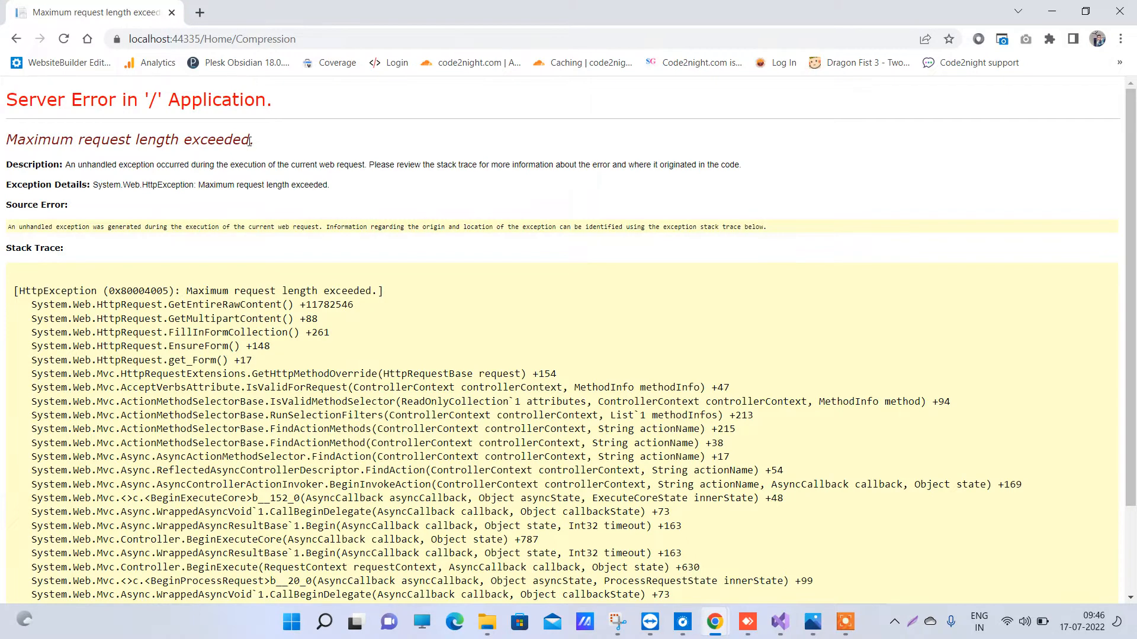
left_click_drag(53, 139, 249, 140)
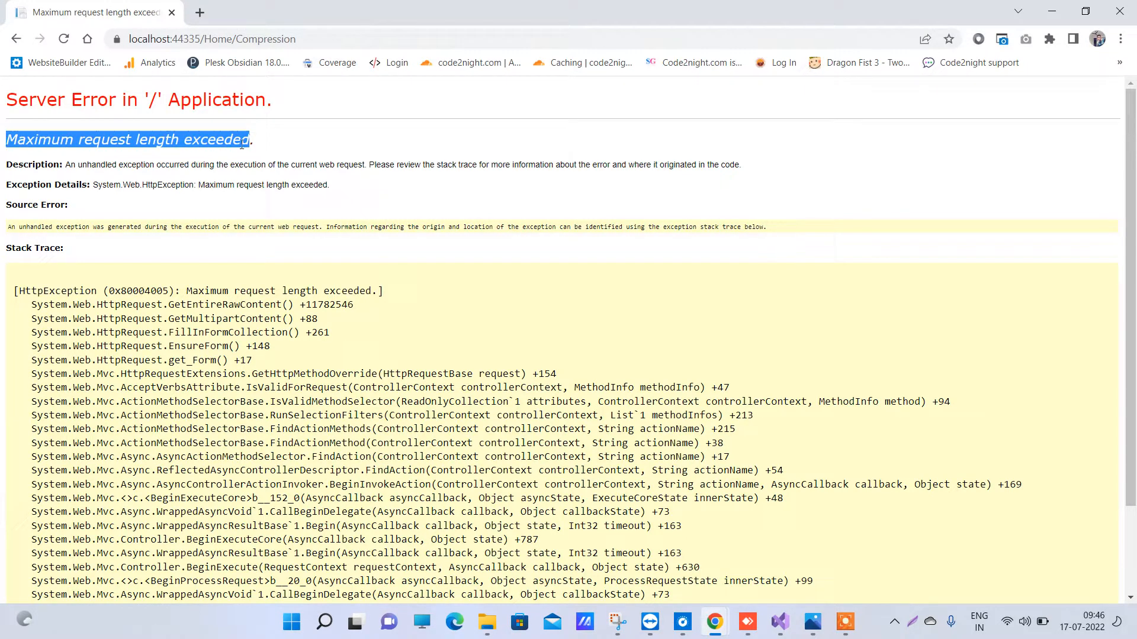
mouse_move(297, 147)
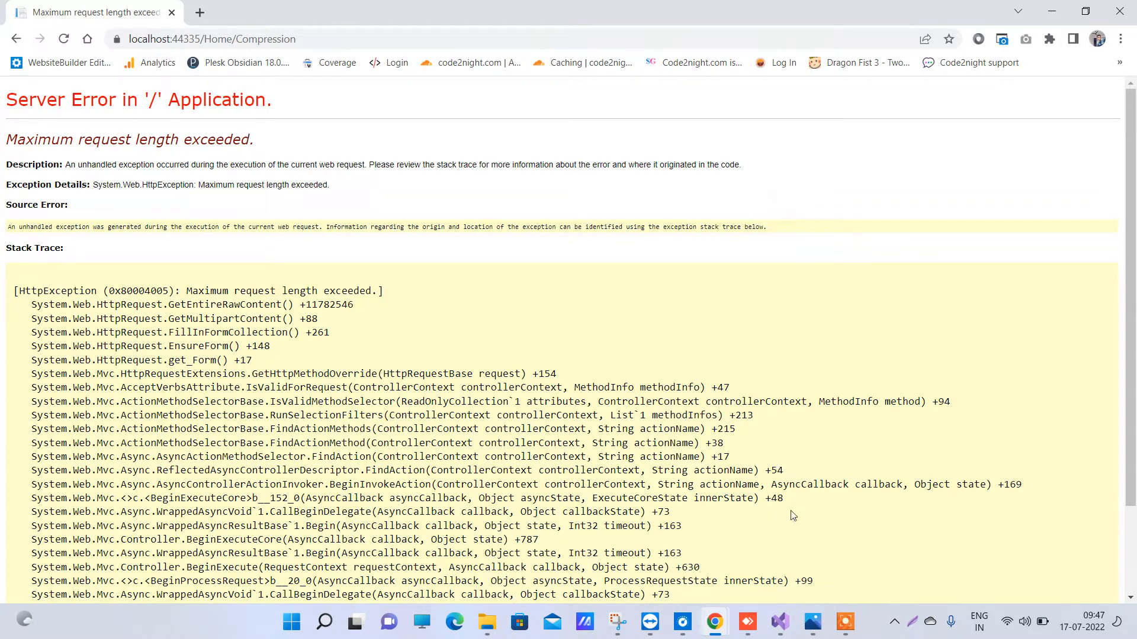
Step: Show Web.config's system.web section and select the commented-out maxRequestLength="1048576" text
left_click(779, 621)
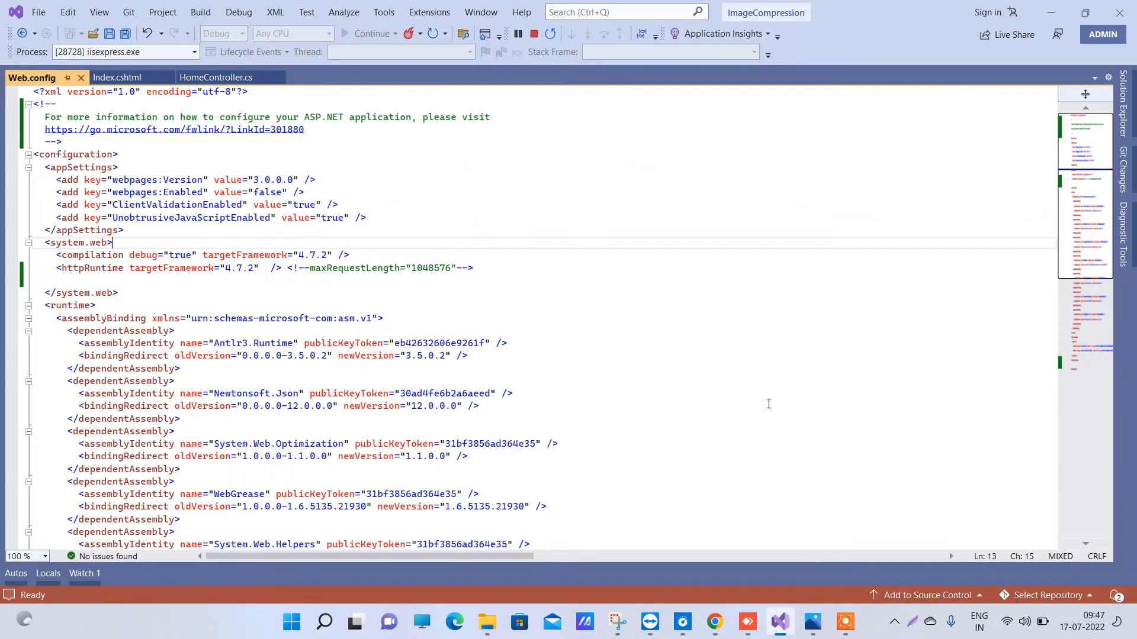
scroll("down", 3)
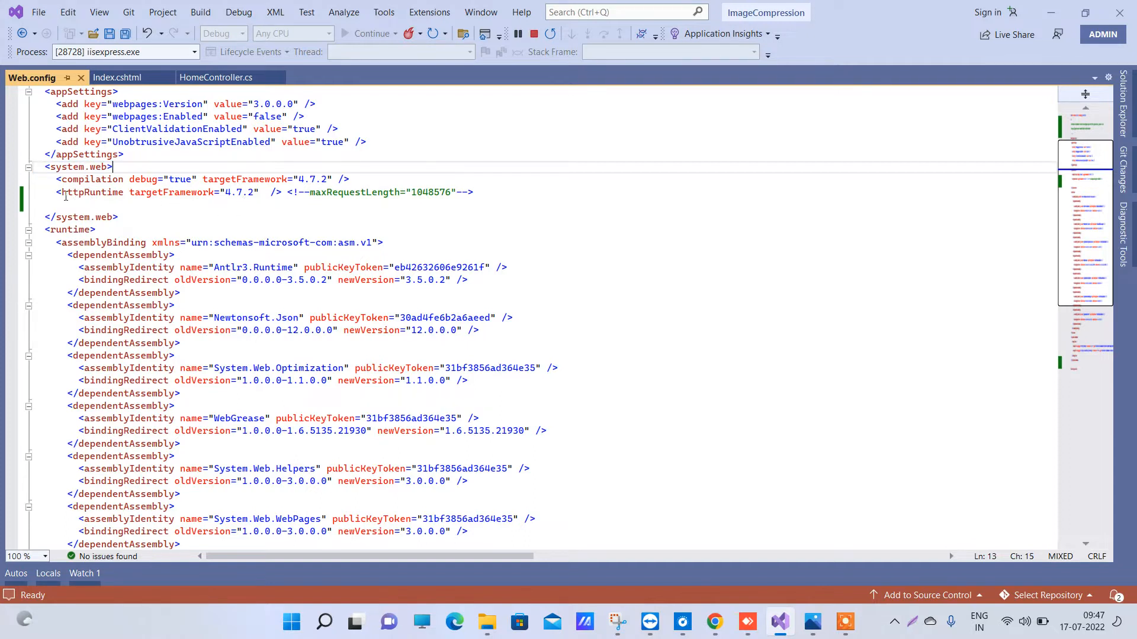
double_click(94, 192)
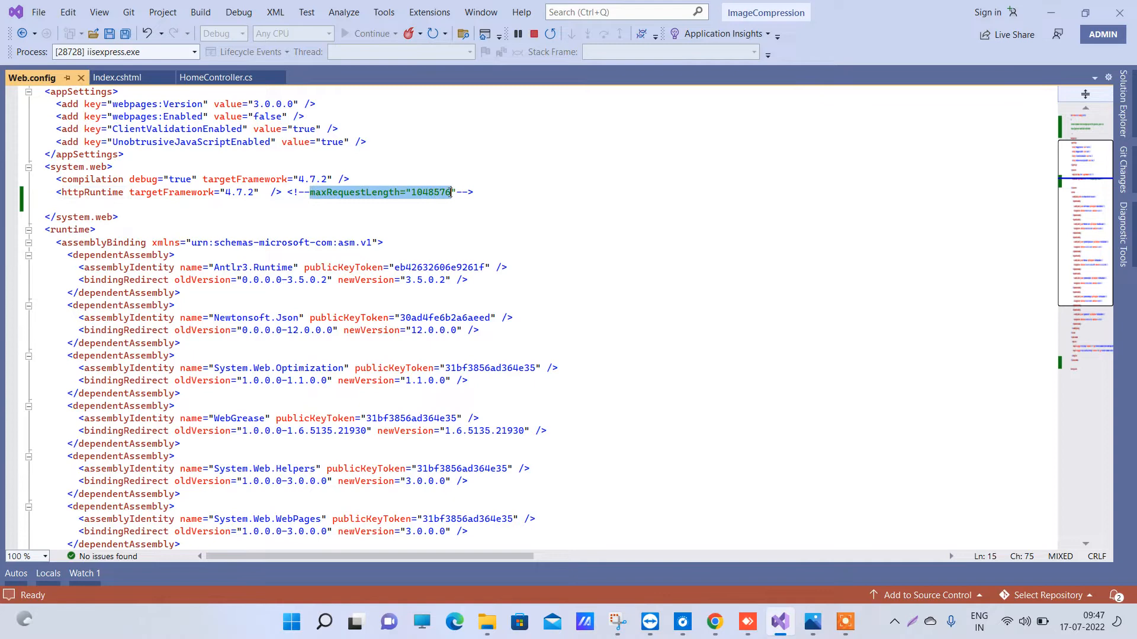
Step: Move maxRequestLength="1048576" into the httpRuntime tag and save Web.config
key("Delete")
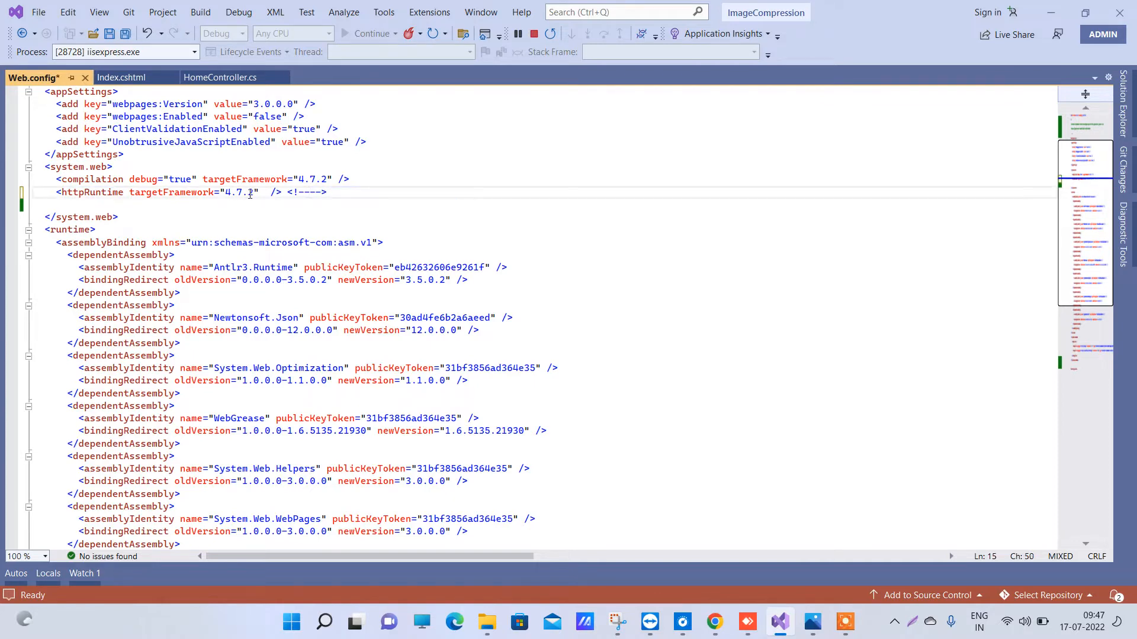
type("maxRequestLength=\"1048576\"")
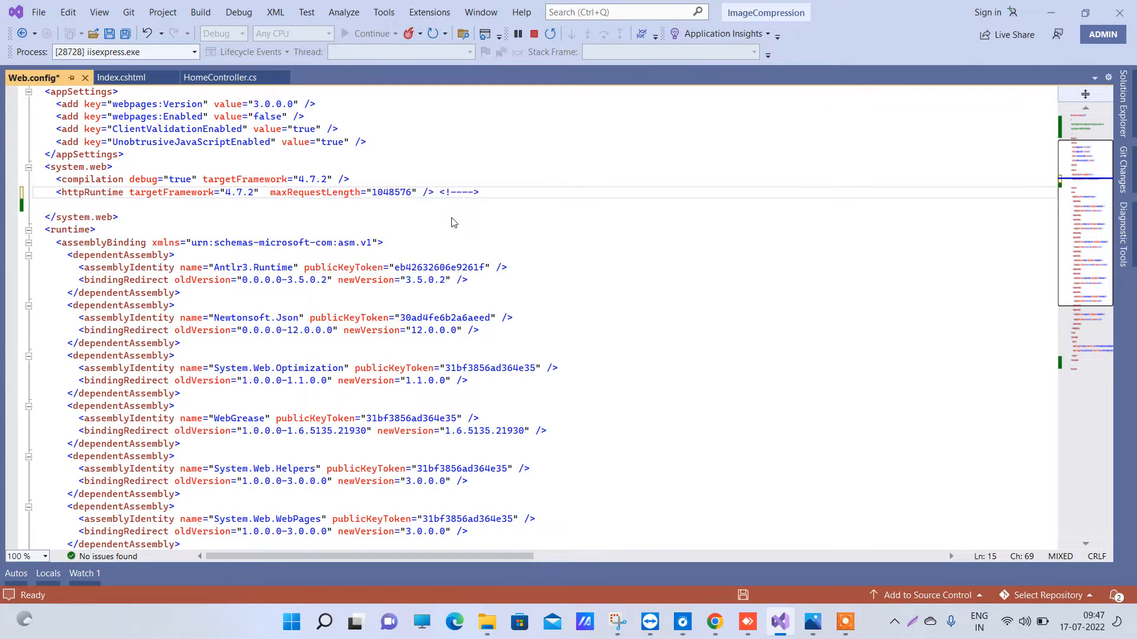
key("ctrl+s")
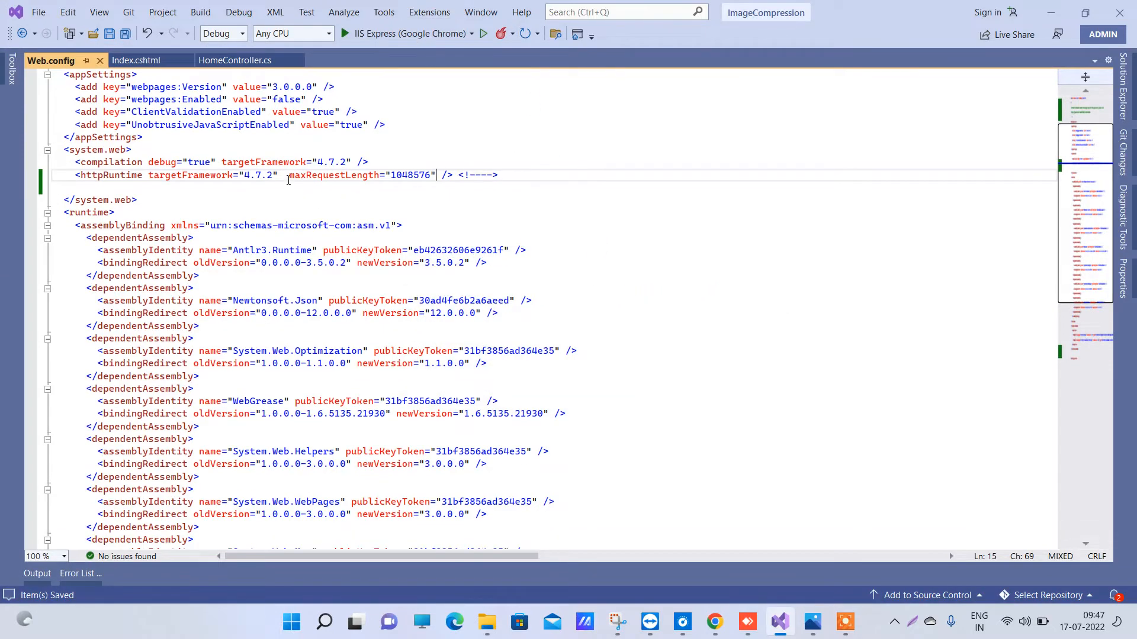
double_click(332, 175)
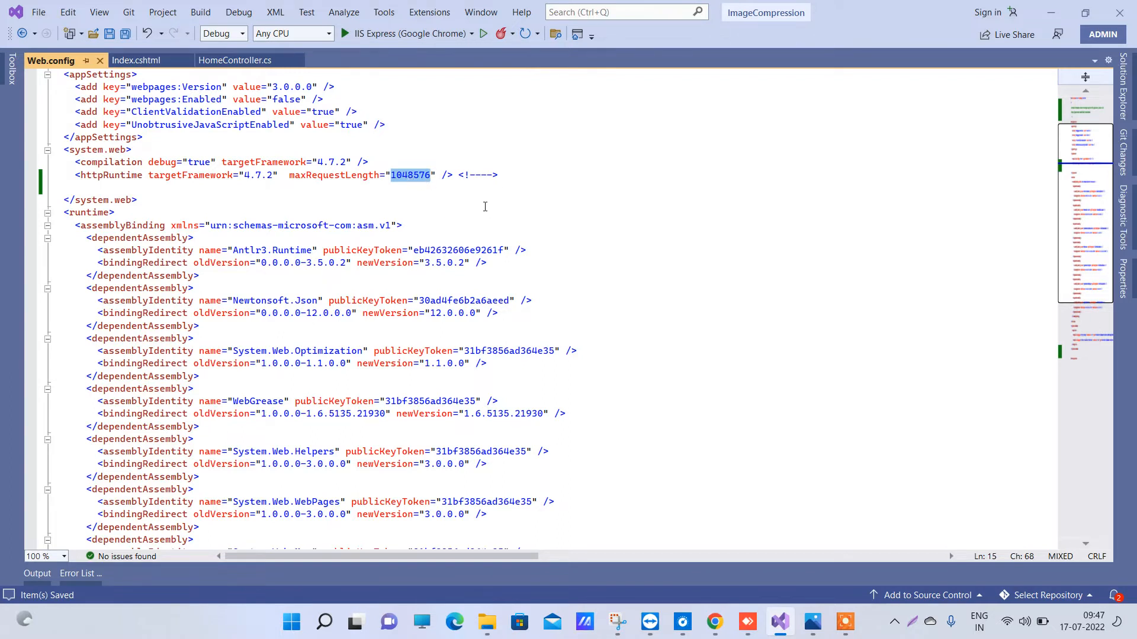
mouse_move(445, 195)
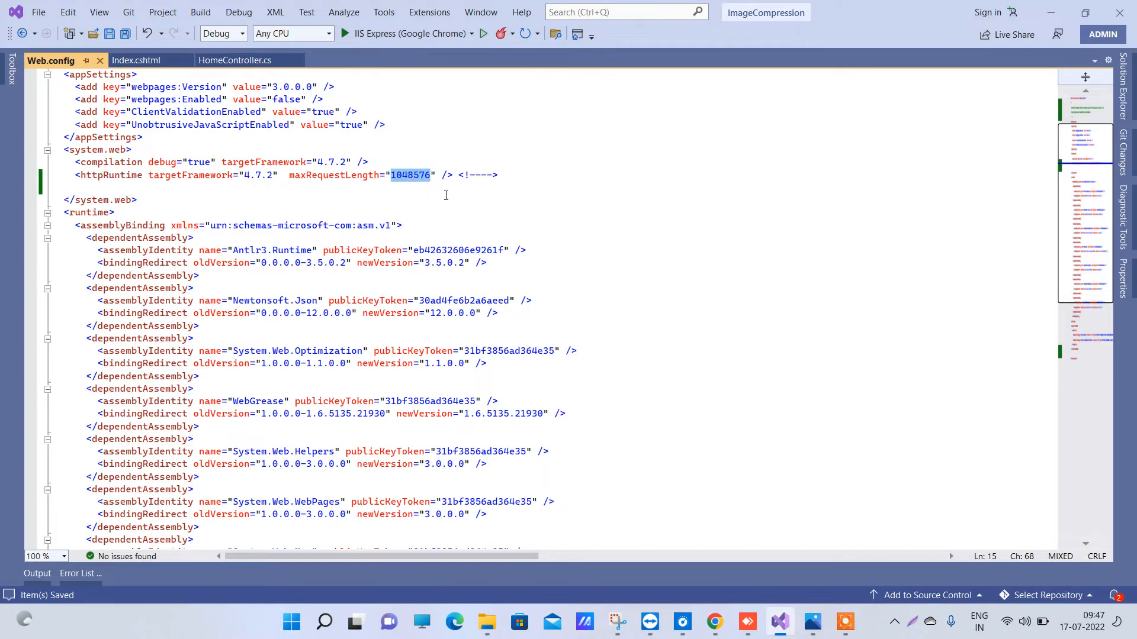
mouse_move(323, 179)
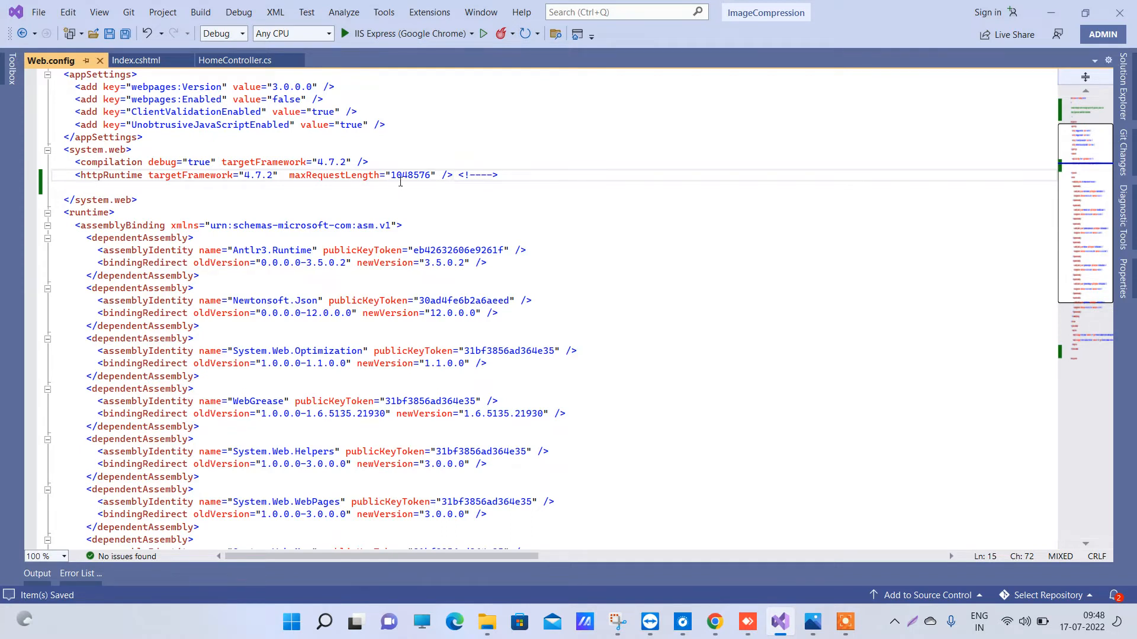
Step: Point out the 1048576 value, then rebuild and run the app in IIS Express
double_click(410, 175)
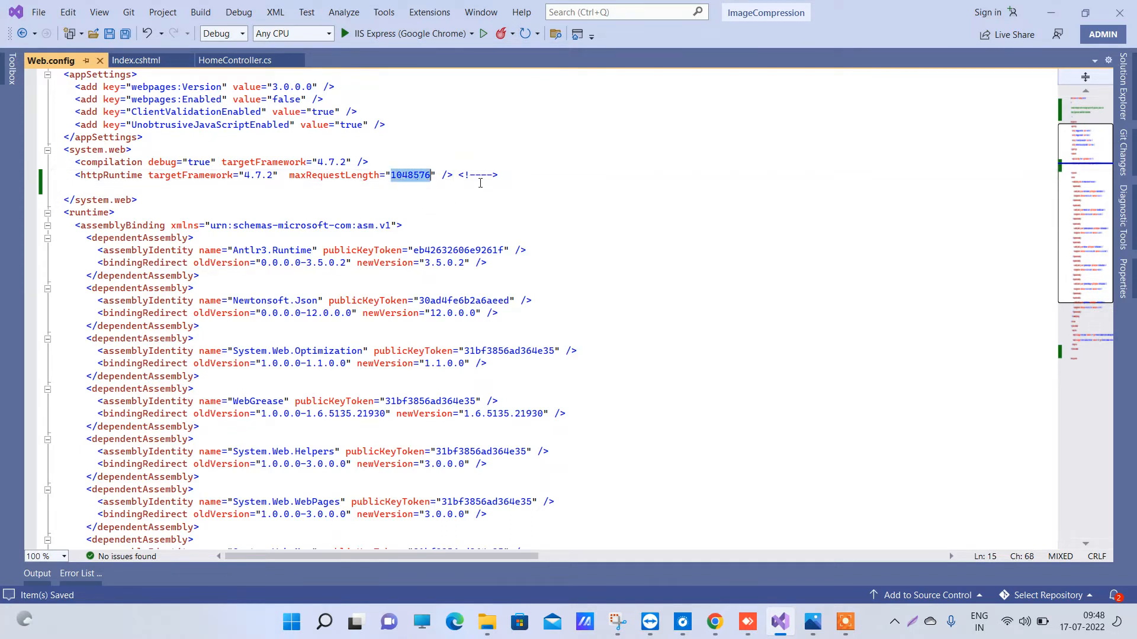
left_click(498, 174)
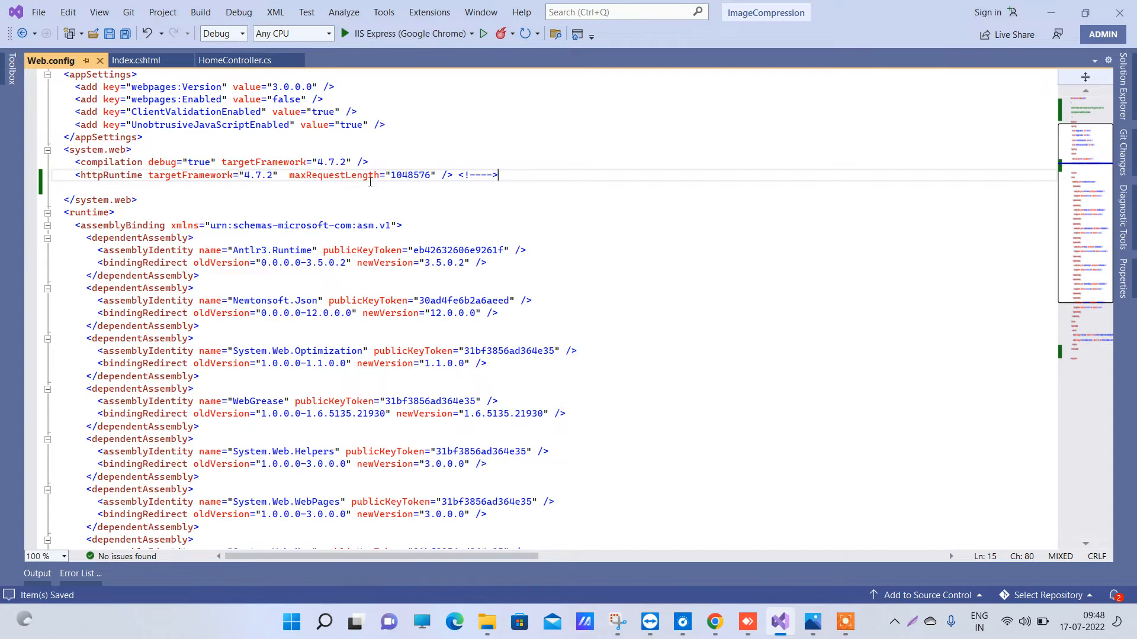
left_click(482, 33)
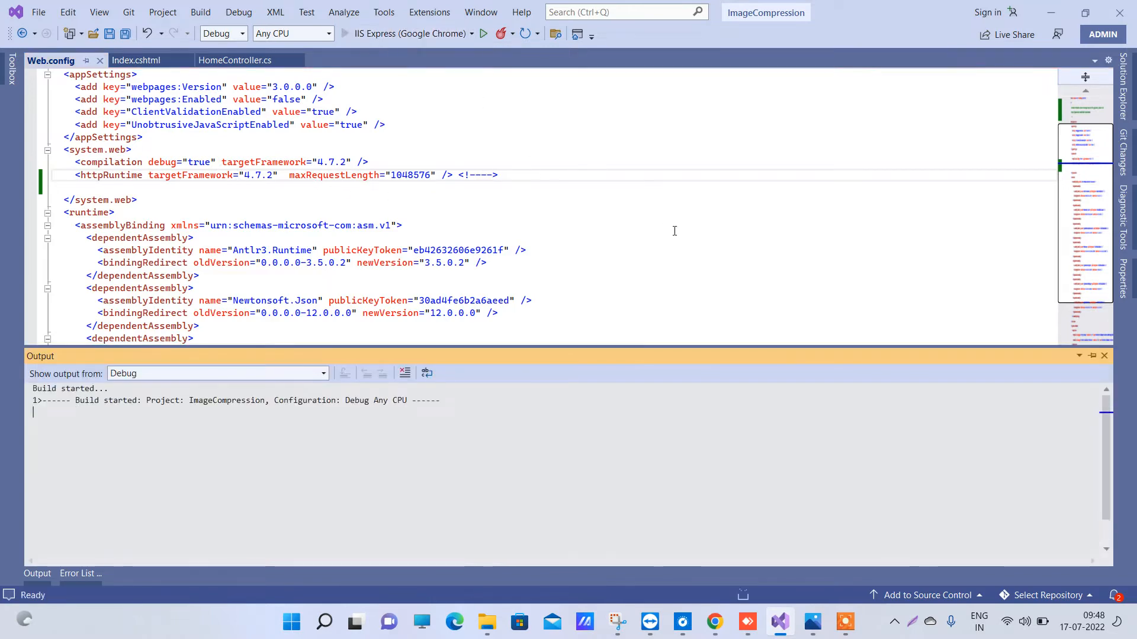
left_click(483, 33)
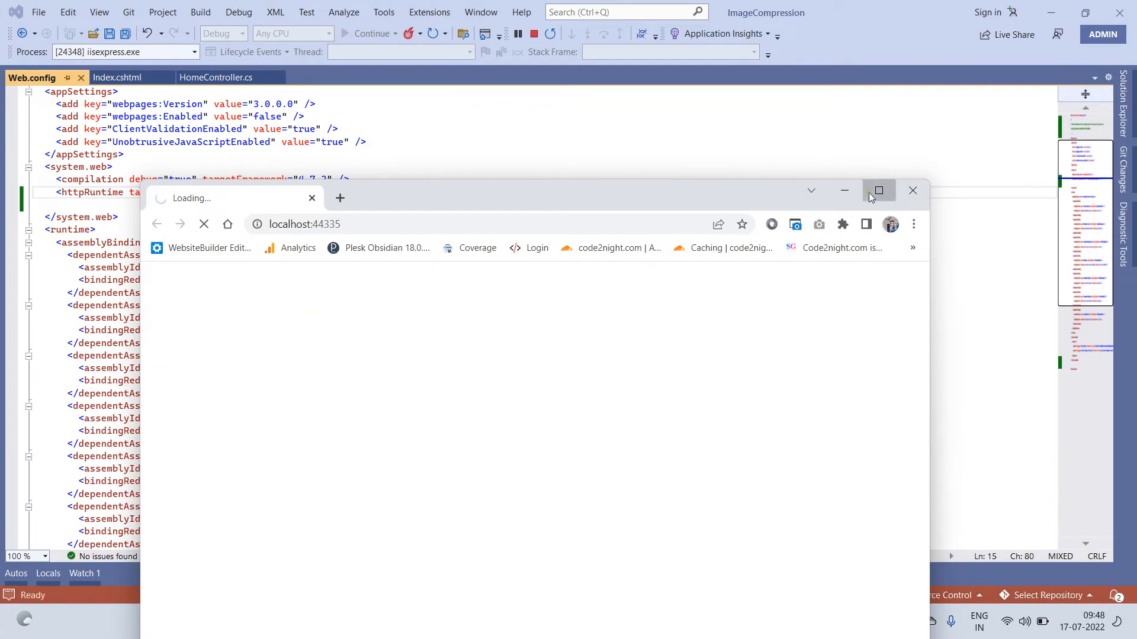
Step: Maximize the new Chrome window while localhost:44335 loads
left_click(878, 191)
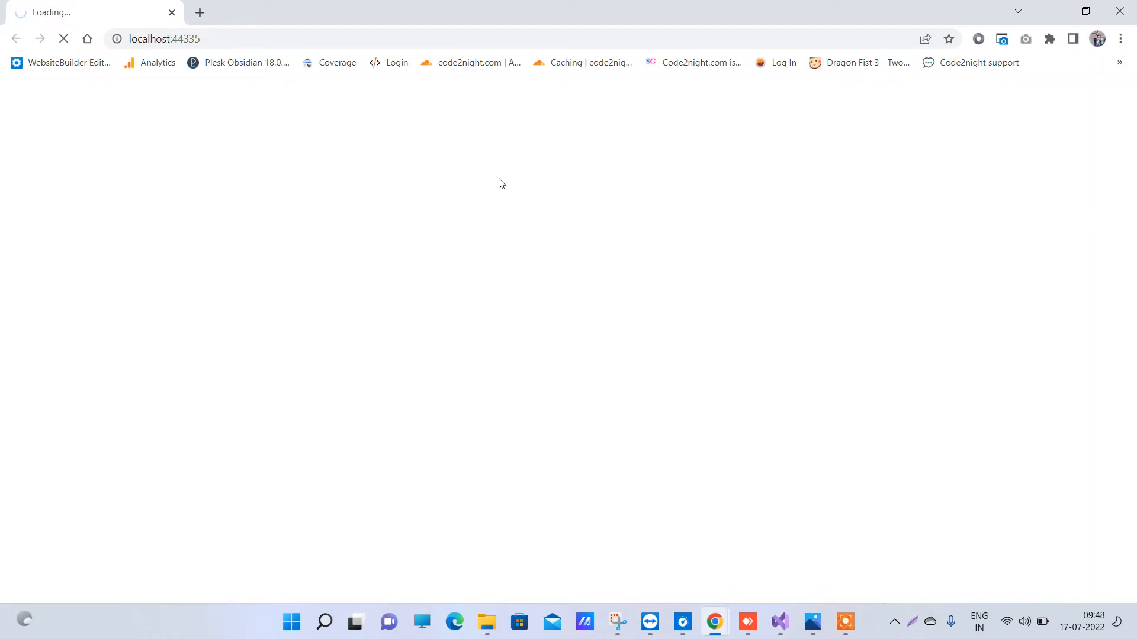
mouse_move(779, 622)
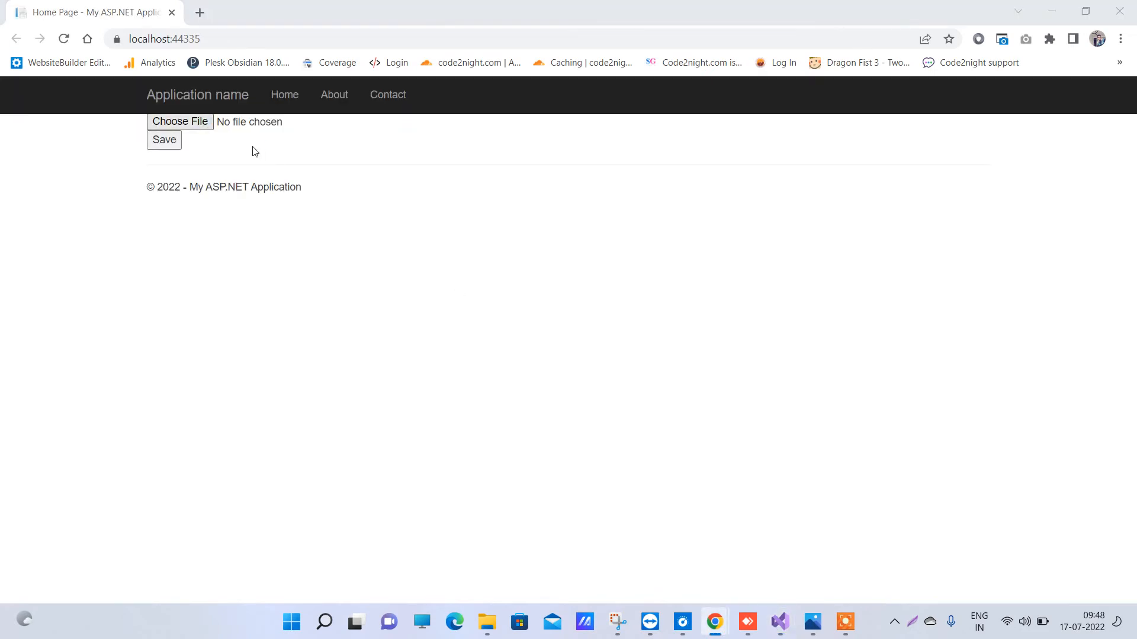
Step: Upload the pexels photo again, then view Web.config when the HomeController breakpoint pauses
left_click(178, 120)
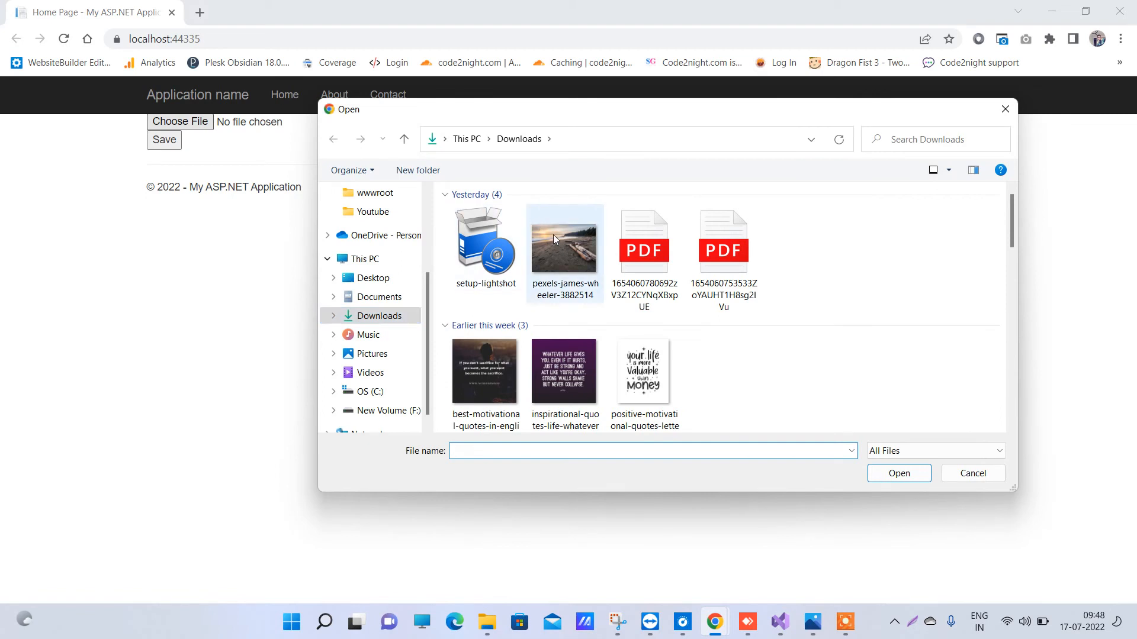
mouse_move(564, 239)
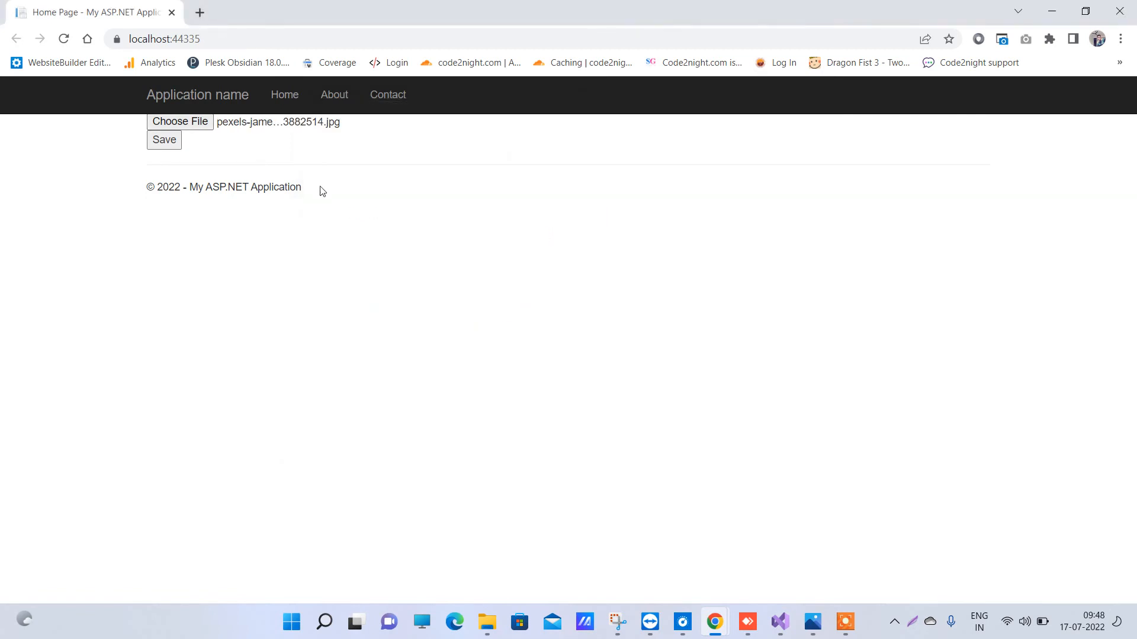
left_click(778, 622)
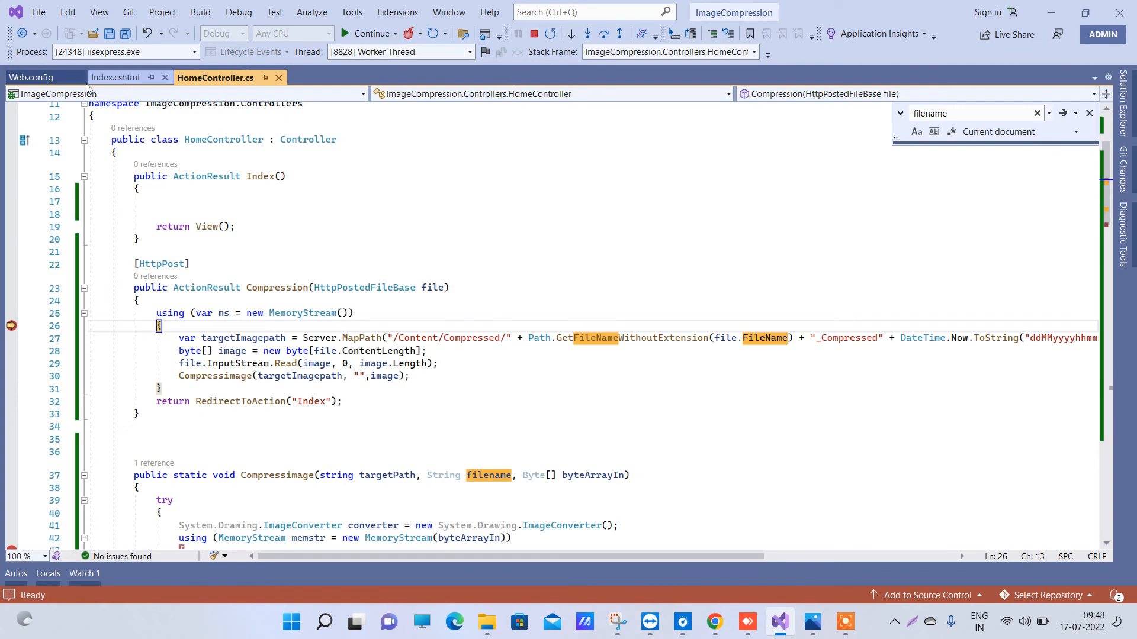
left_click(32, 78)
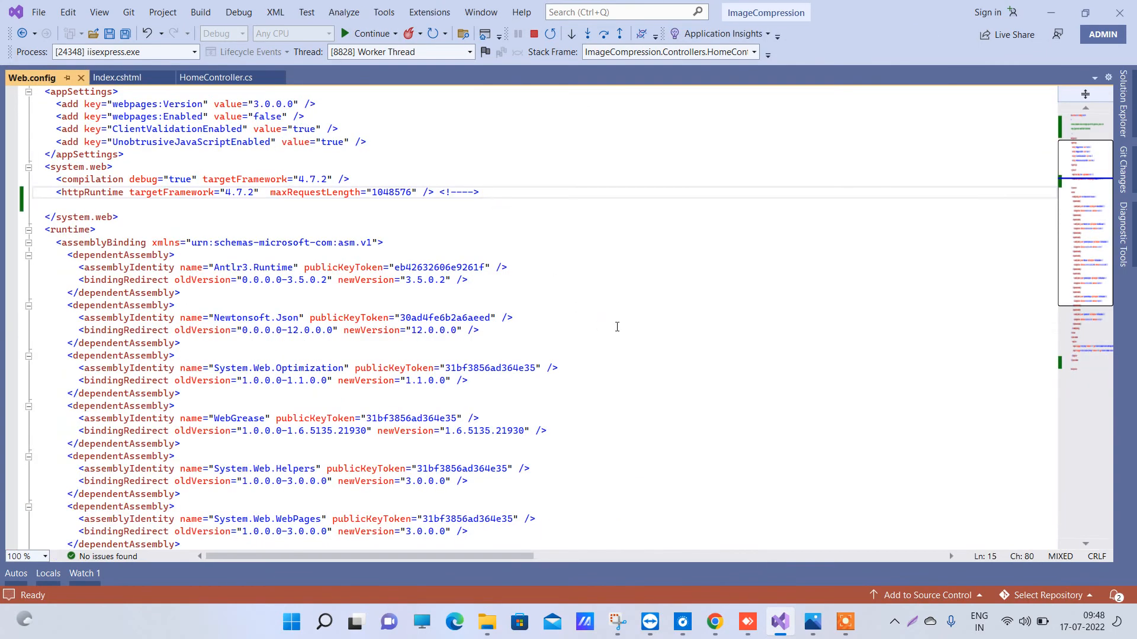